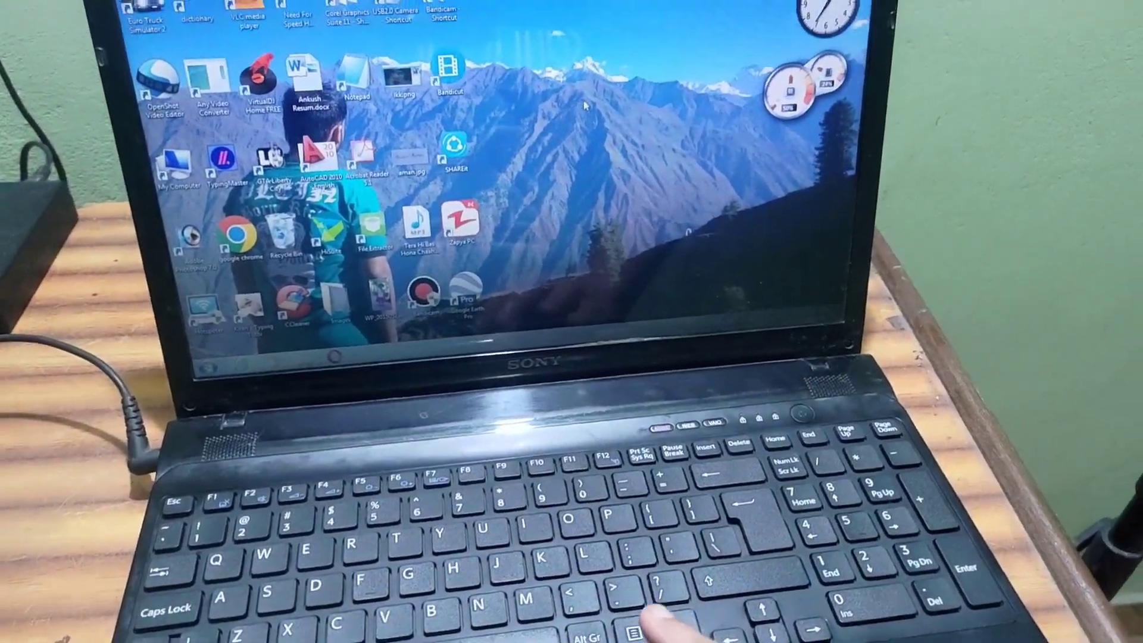
Create a new folder on the desktop from the right-click New > Folder menu
{"action": "right_click", "coordinate": [585, 106]}
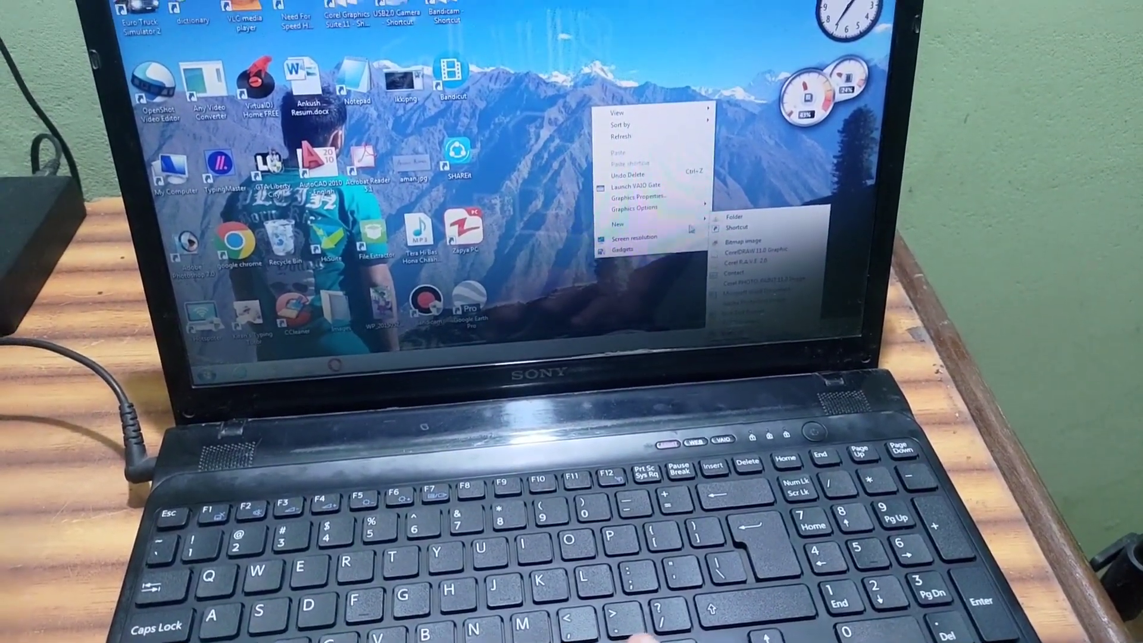
{"action": "left_click", "coordinate": [727, 216]}
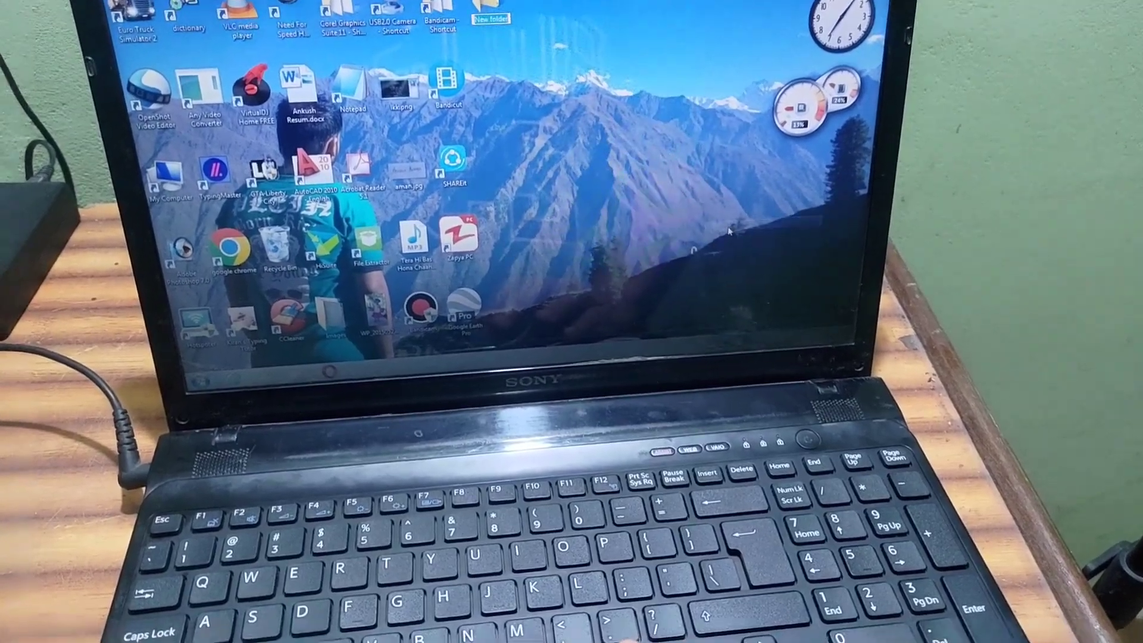